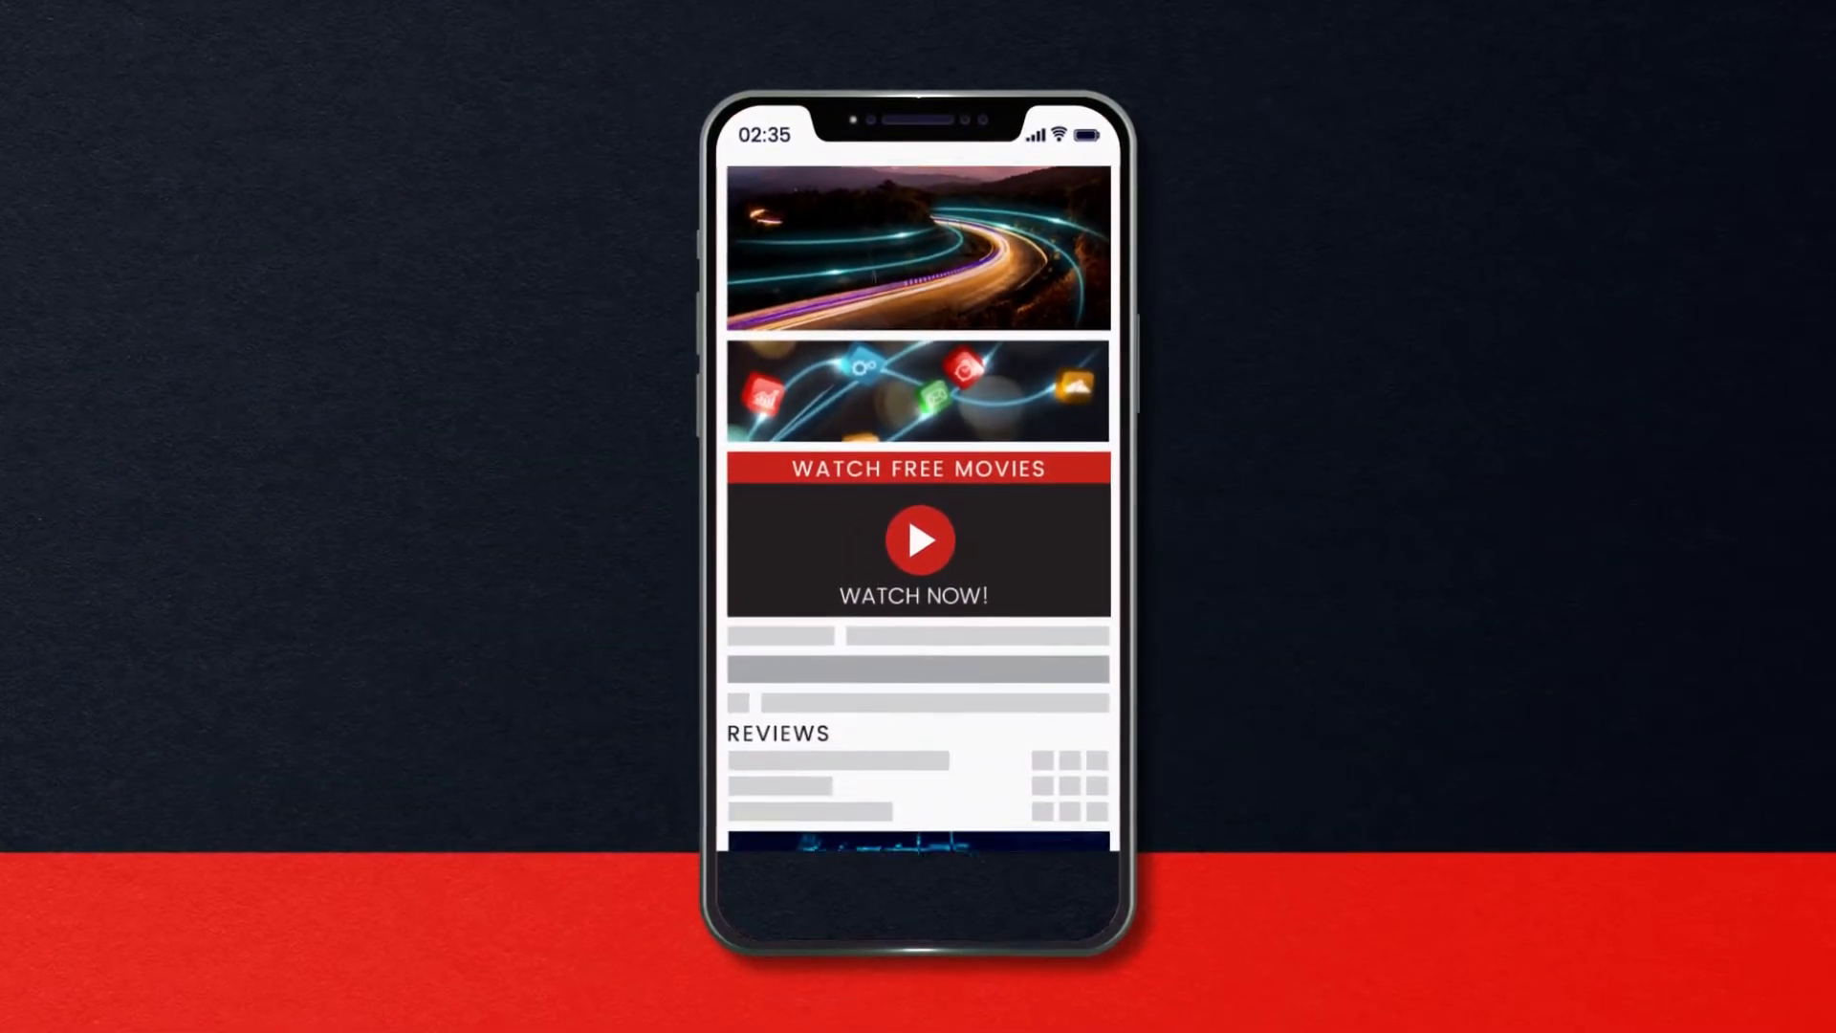
left_click(918, 540)
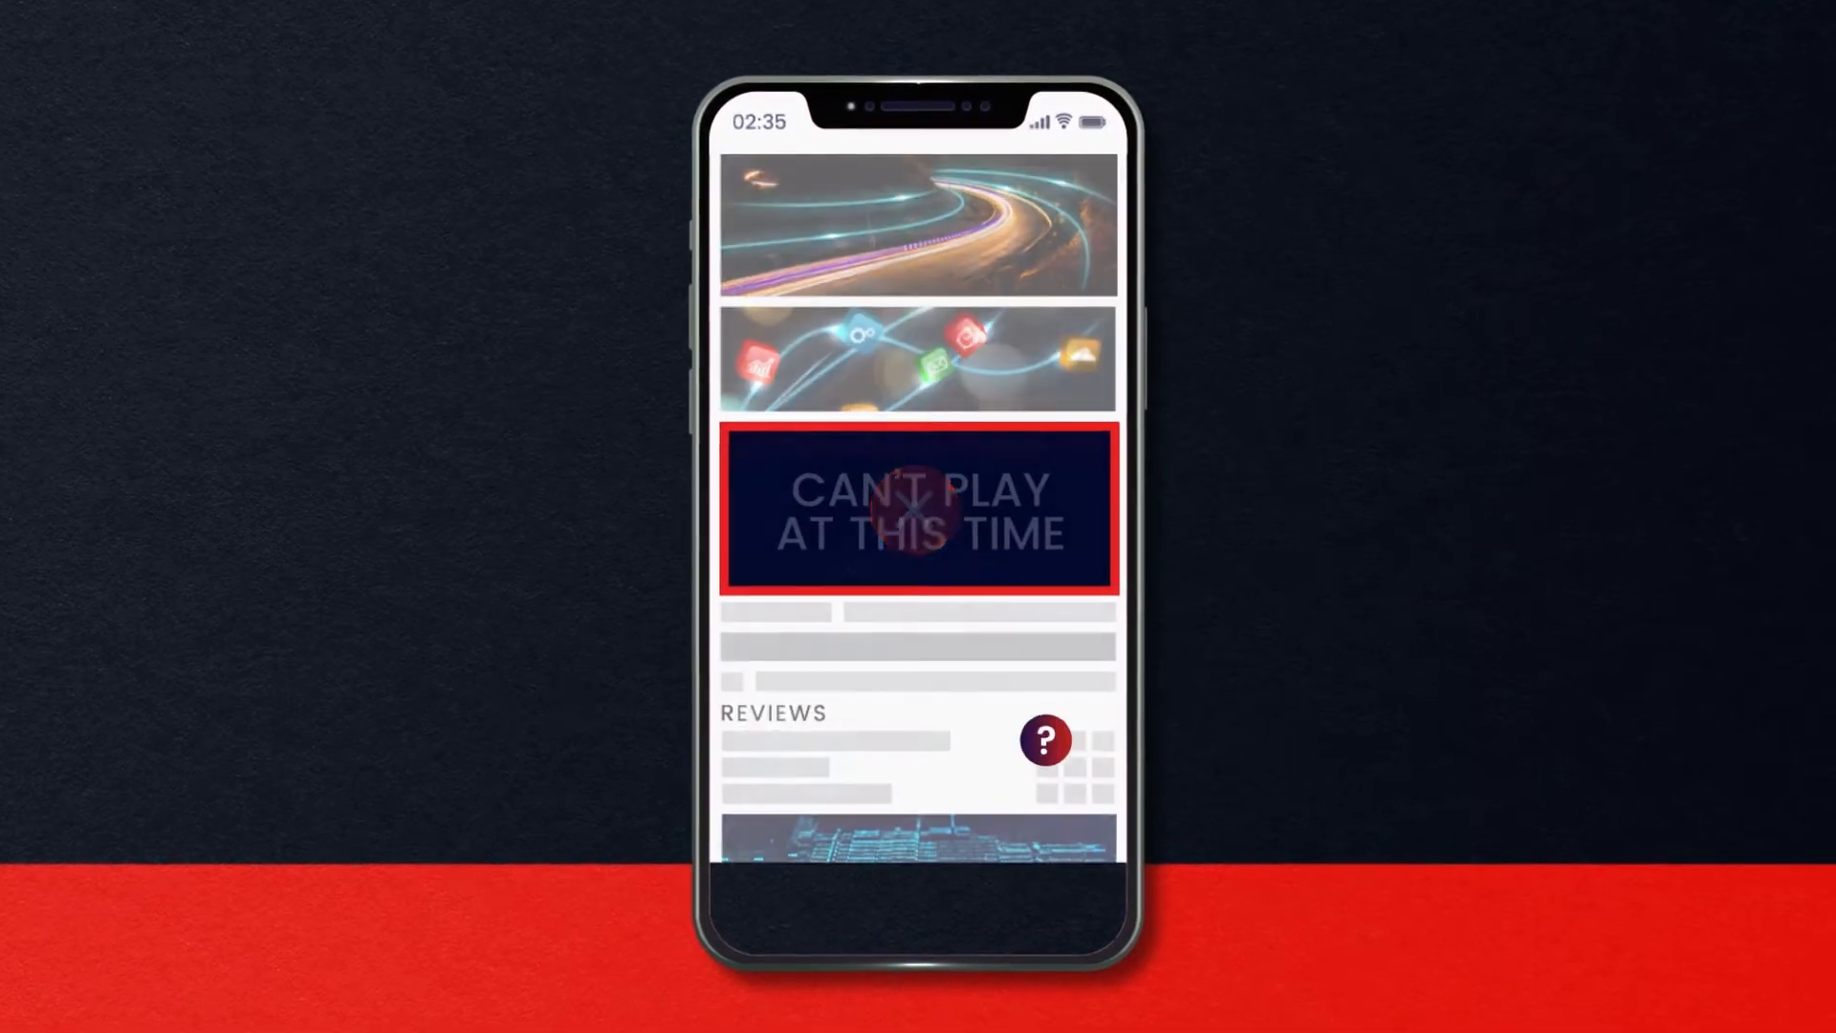
left_click(1043, 740)
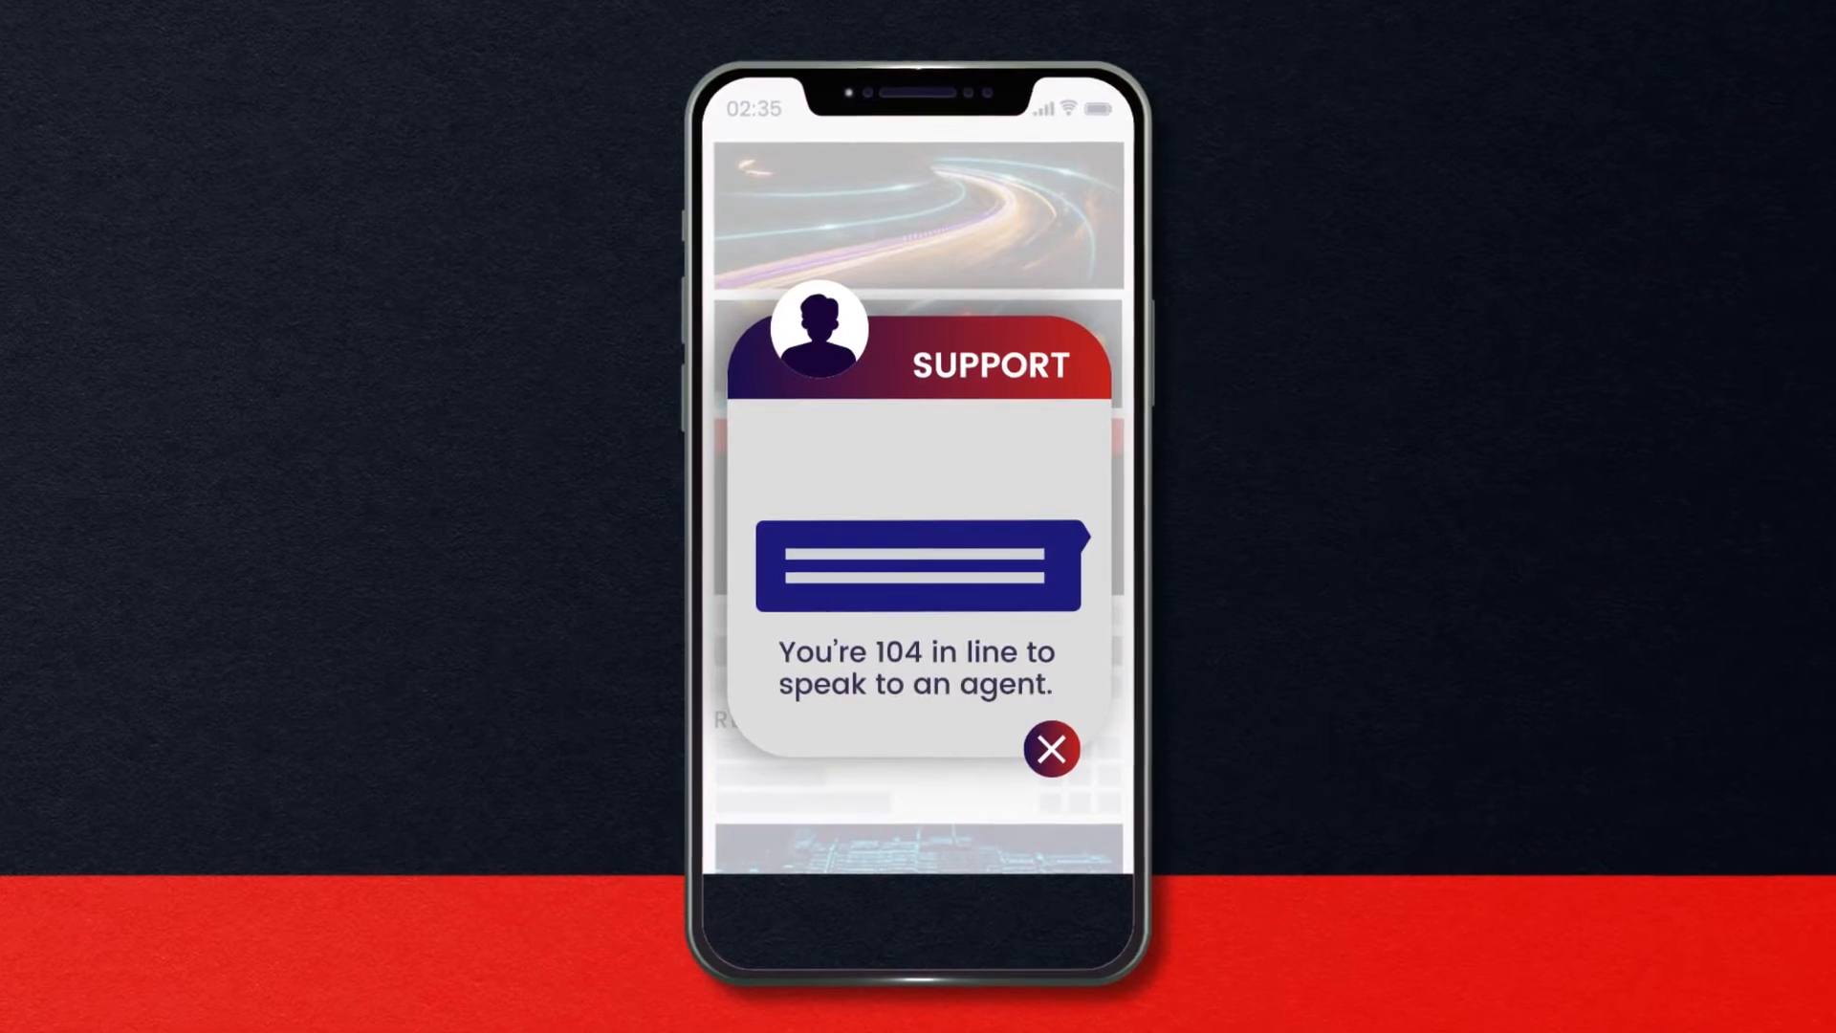
left_click(1049, 748)
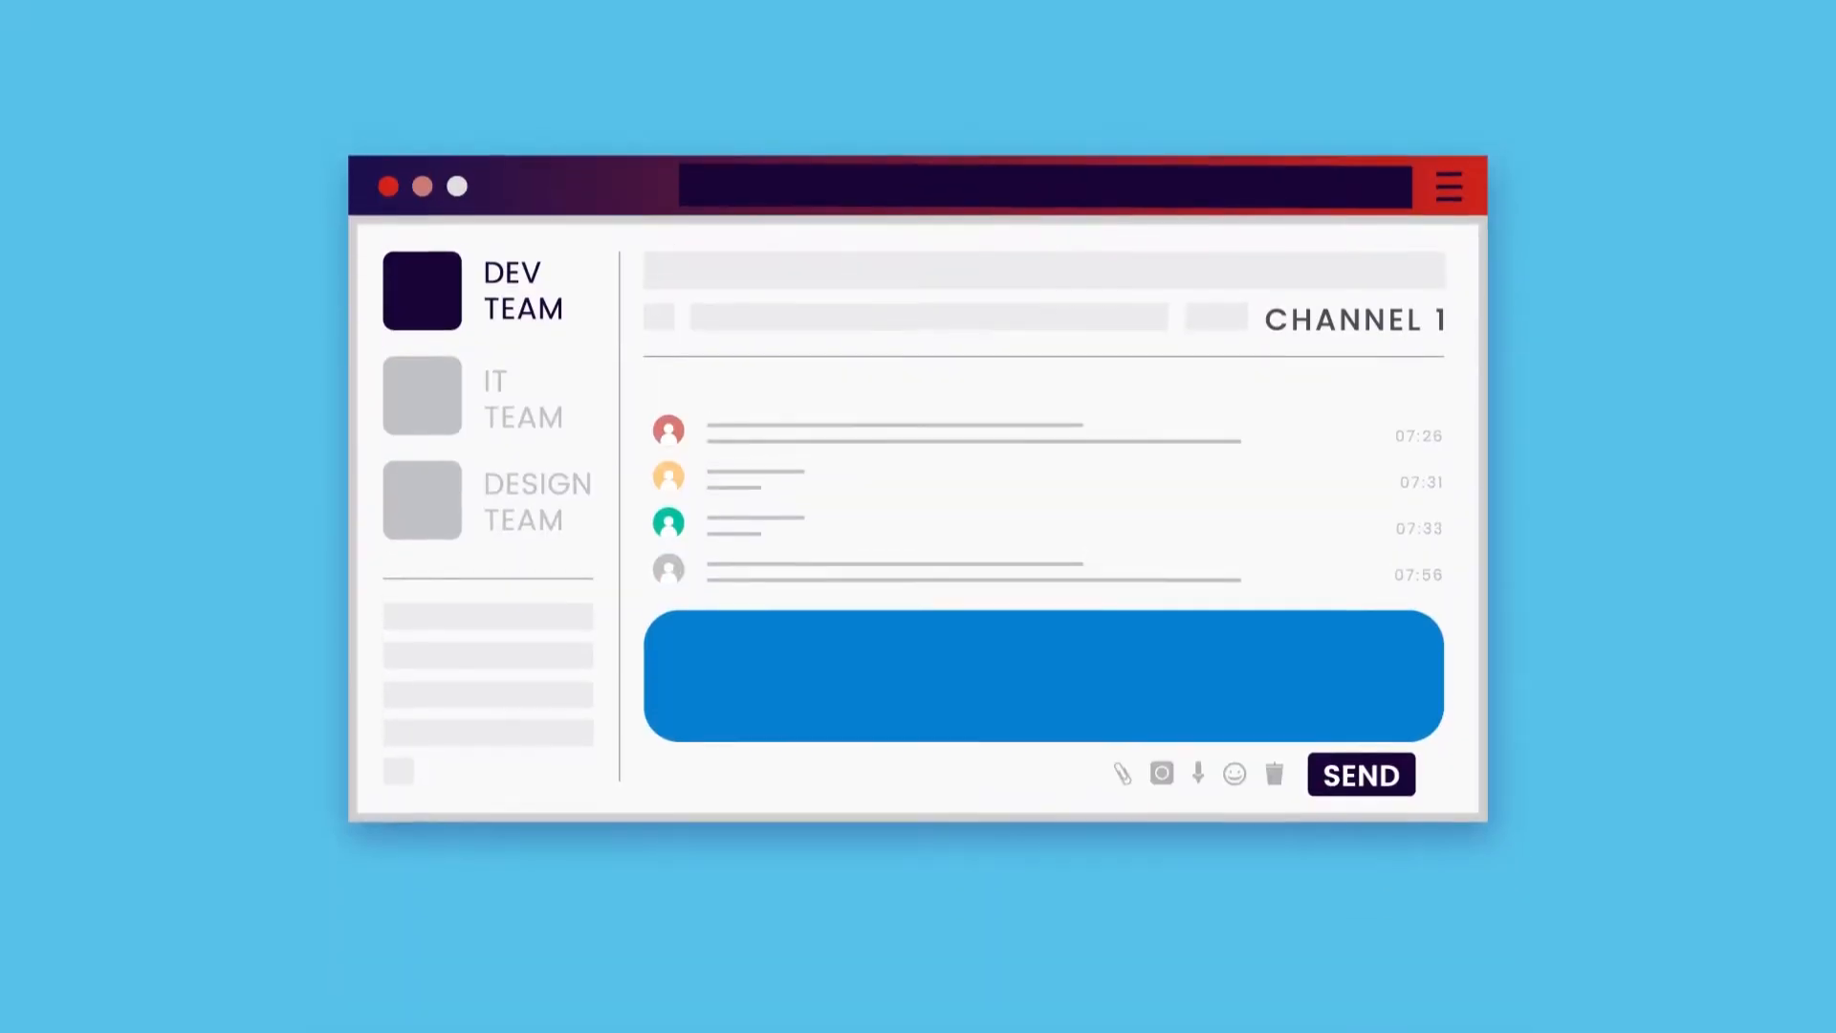
type("We need more")
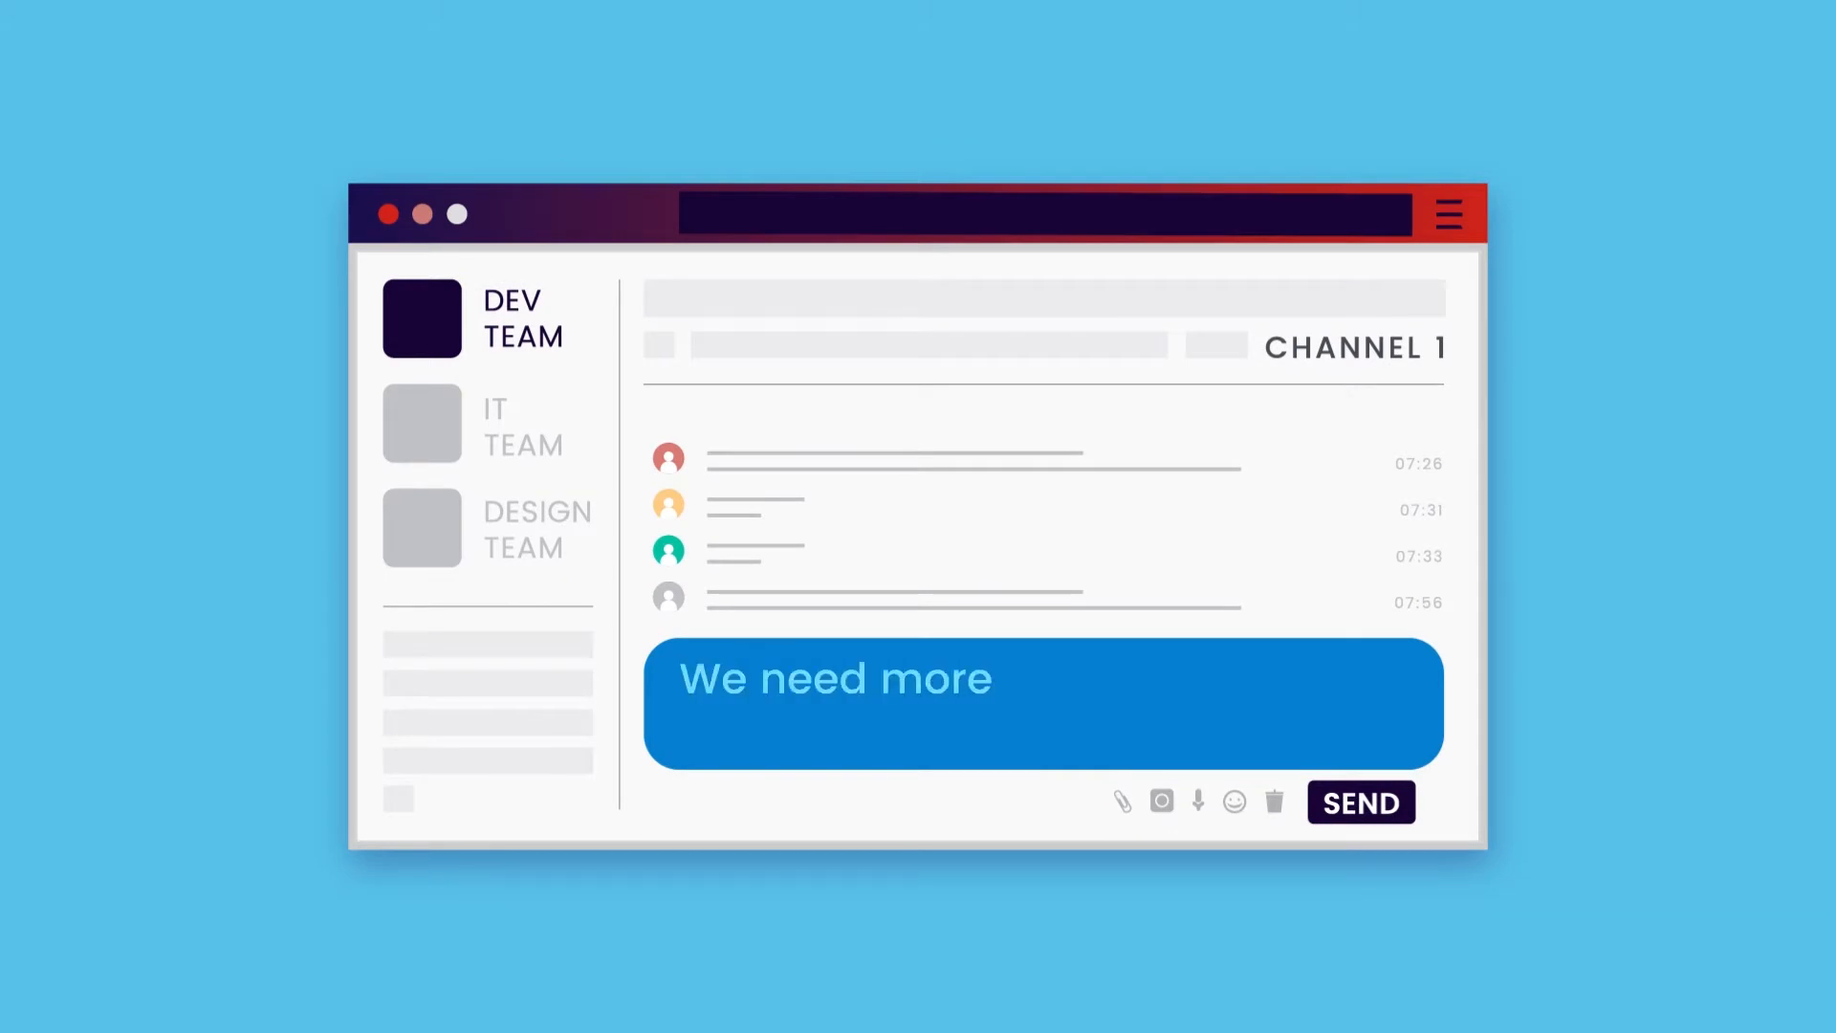
type("features, faster and fewer errors")
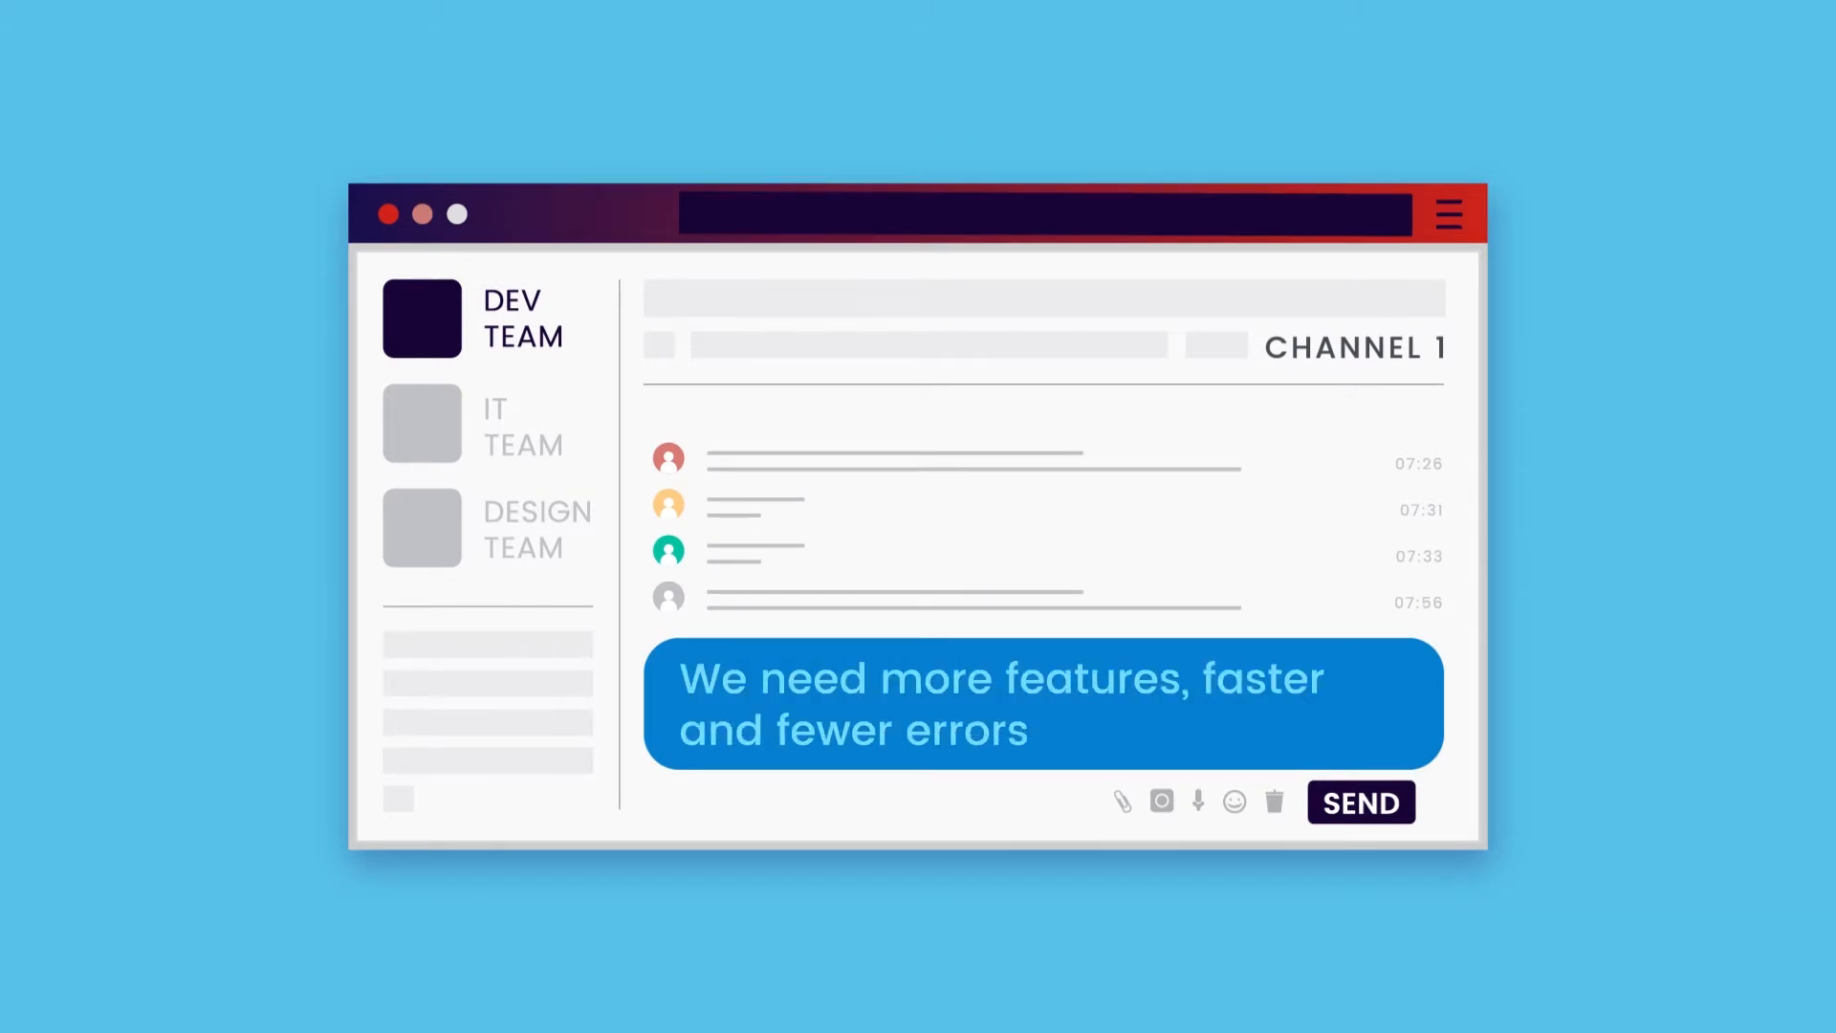
left_click(1361, 803)
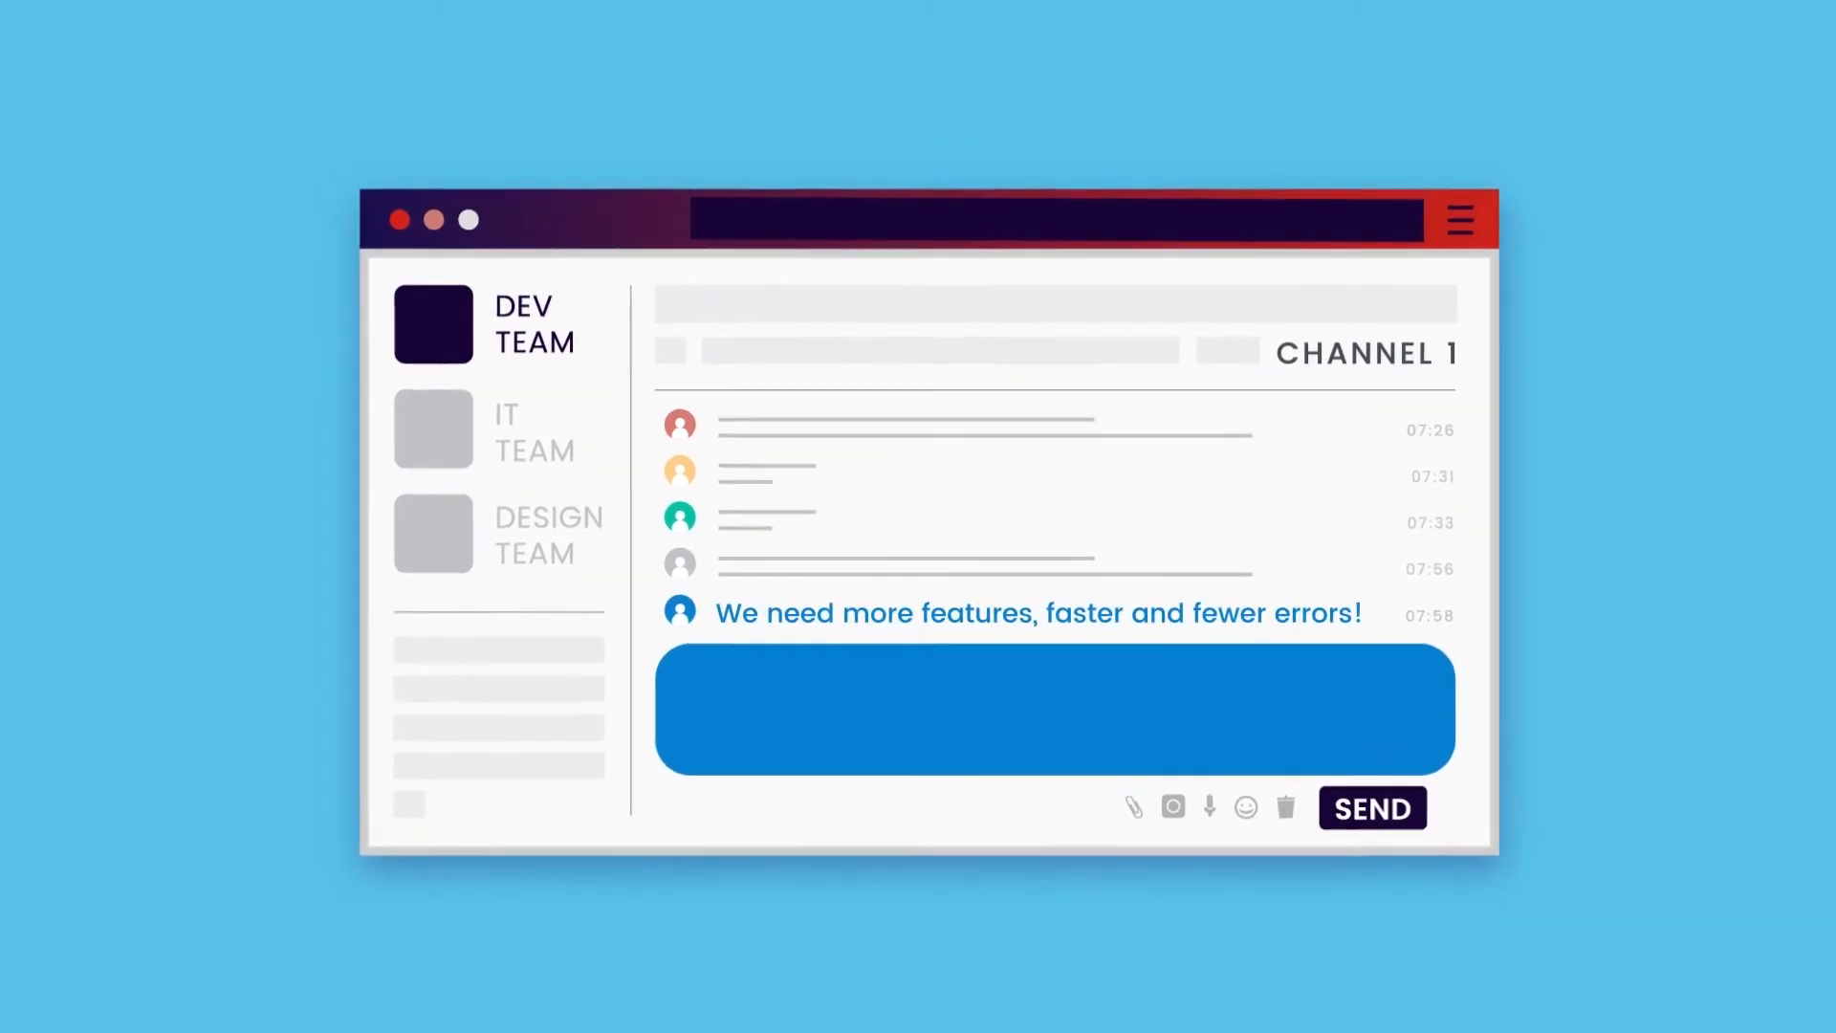